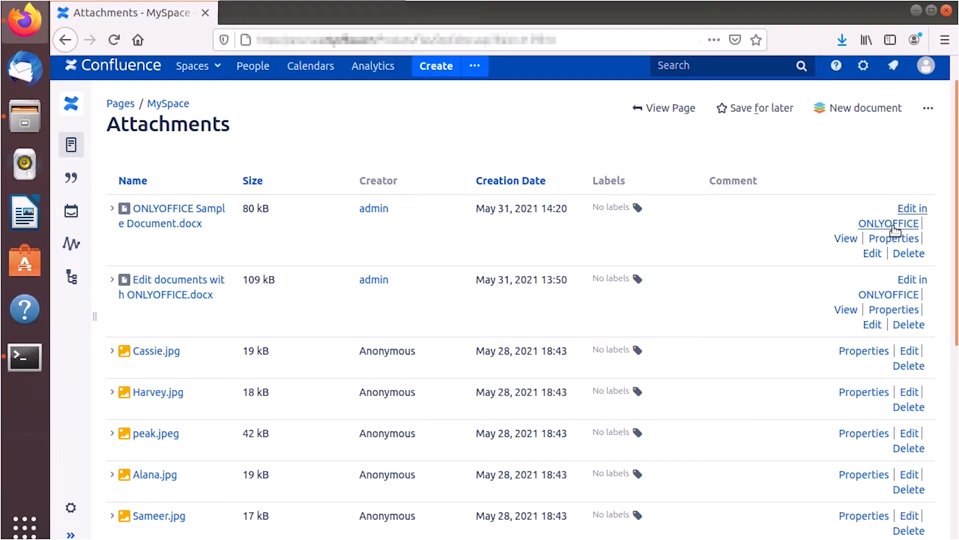
Step: Launch 'Edit in ONLYOFFICE' for ONLYOFFICE Sample Document.docx and add a blank Firefox tab
click(888, 216)
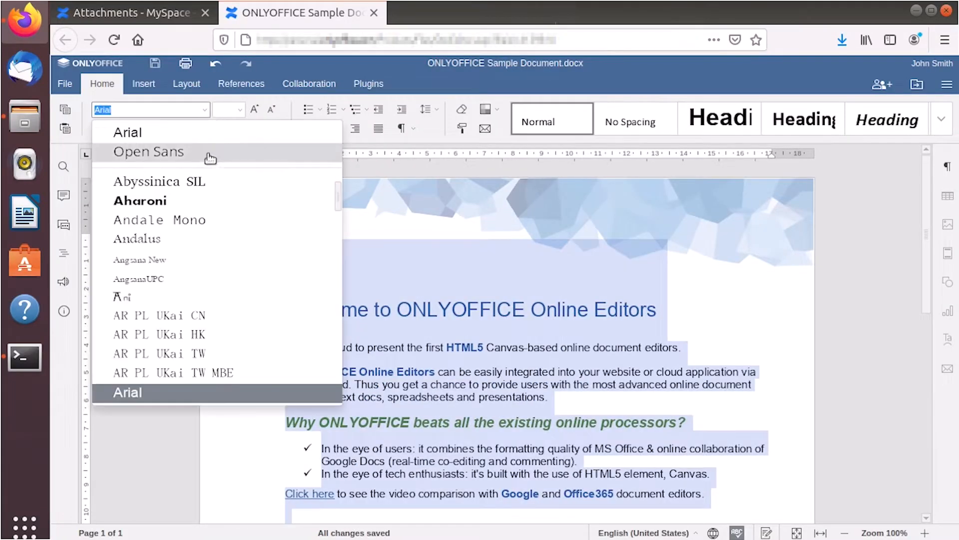
click(599, 15)
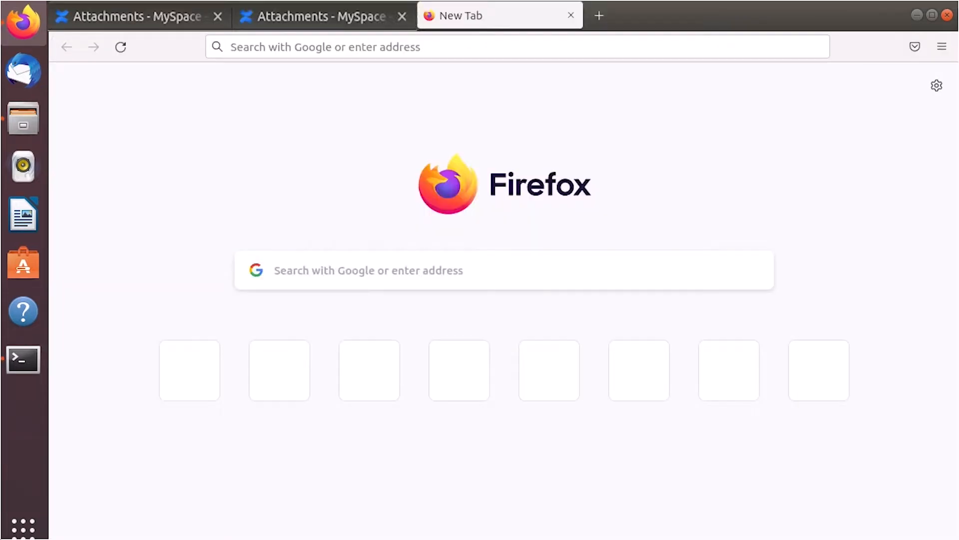
Step: Browse onlyoffice.com/download-docs.aspx down to the Docker, DEB and RPM install cards
text(https://www.onlyoffice.com/download-docs.aspx)
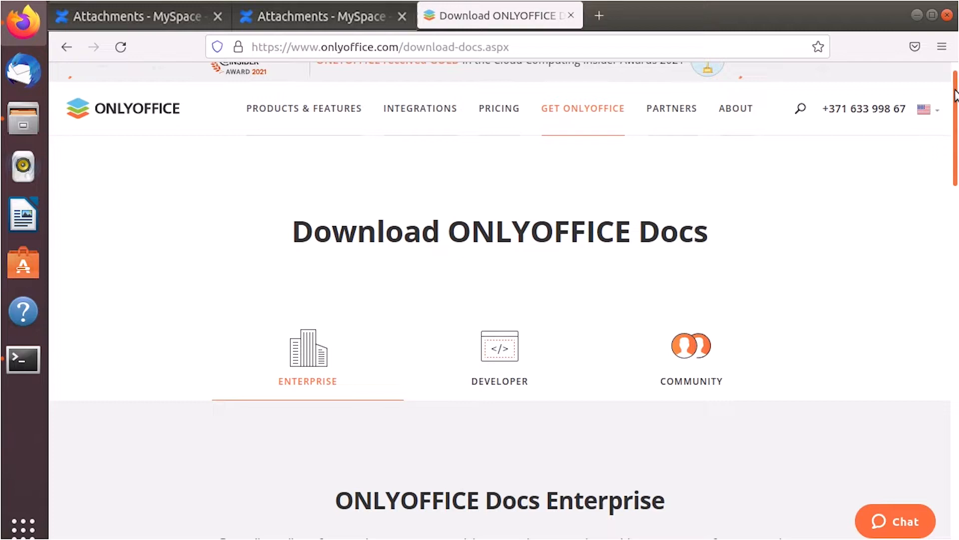
scroll(down, 3)
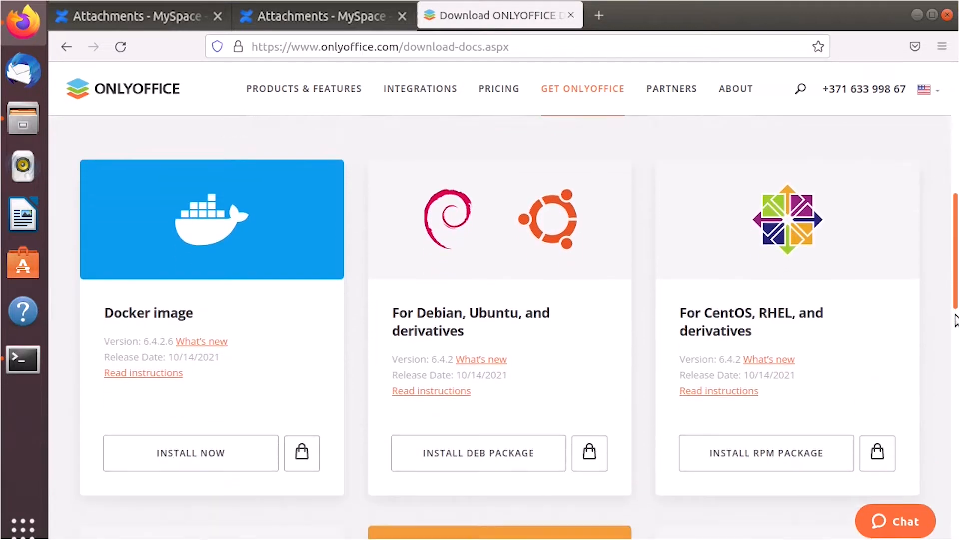
scroll(down, 3)
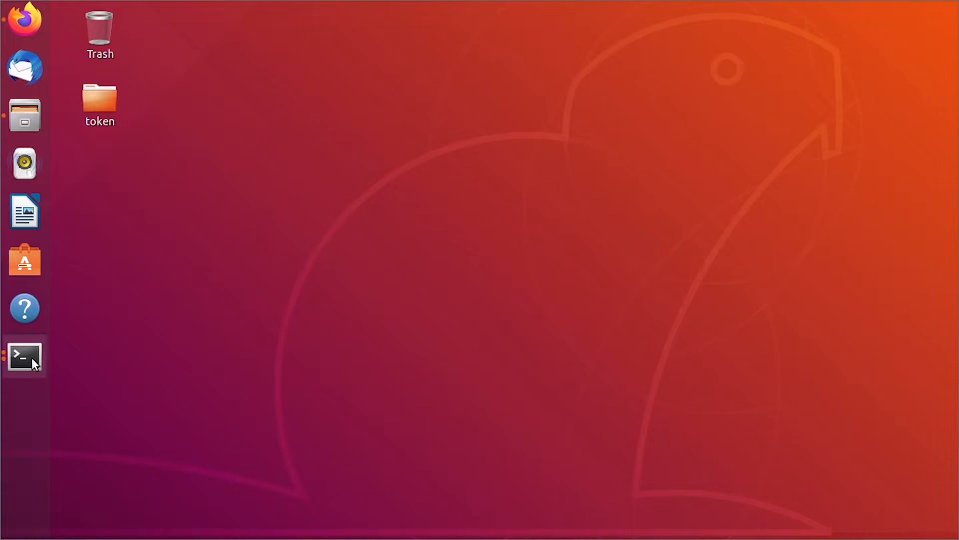
Step: Clone github.com/ONLYOFFICE/Docker-DocumentServer and start it with docker-compose up -d
click(24, 356)
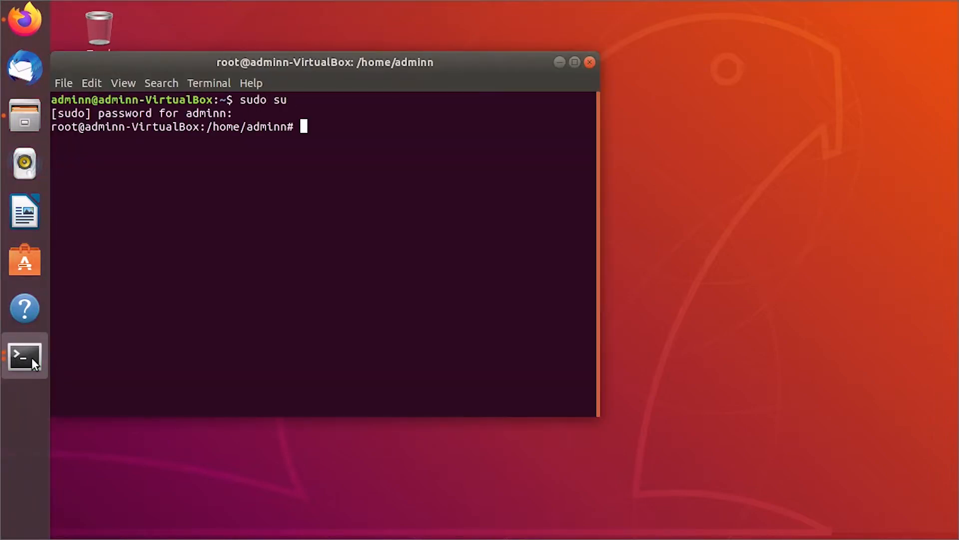
text(git clone https://github.com/O)
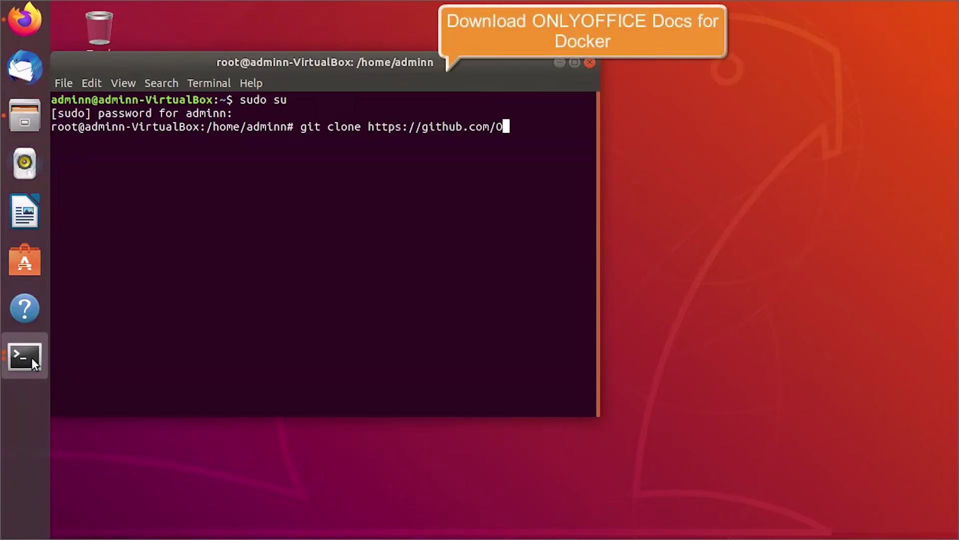
text(NLYOFFICE/Docker-DocumentServer)
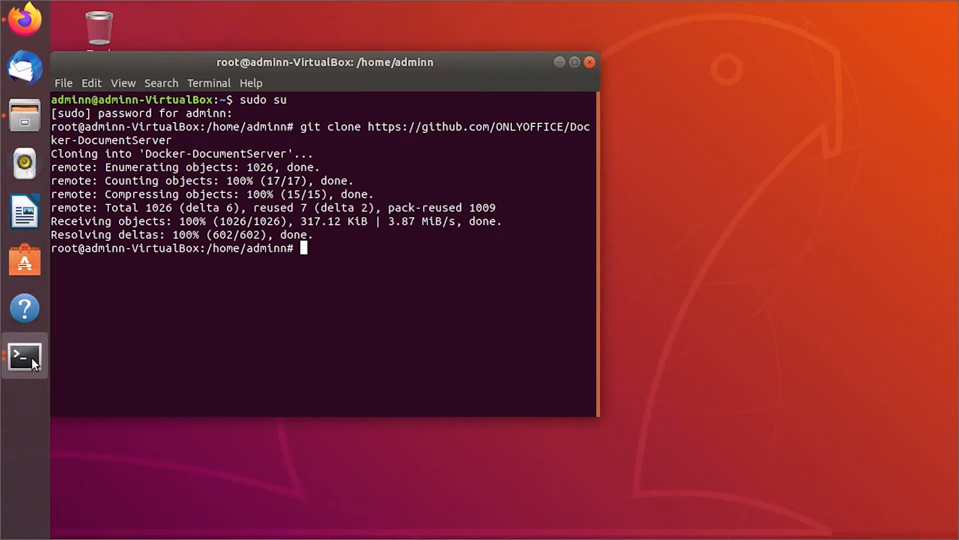
text(cd Docker-DocumentServer)
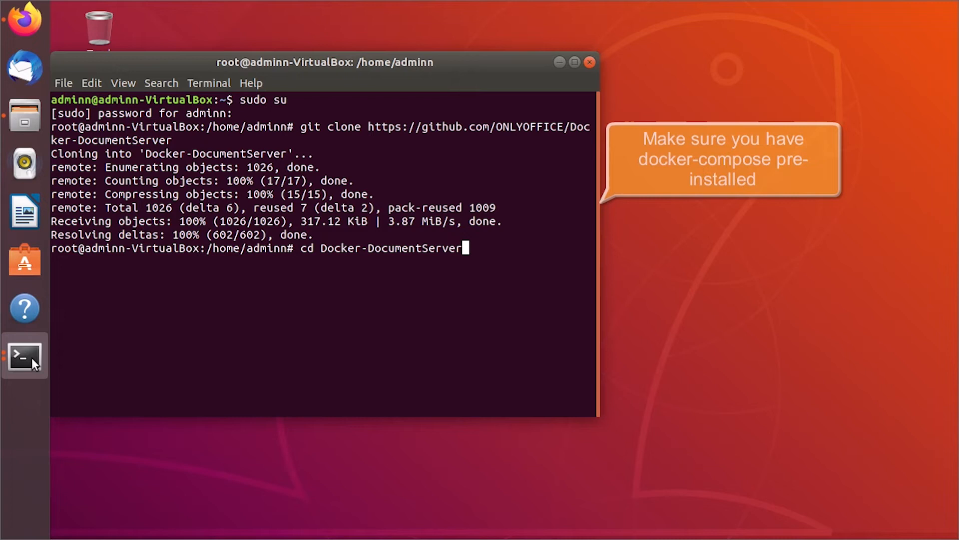
text(docker-compose up -d)
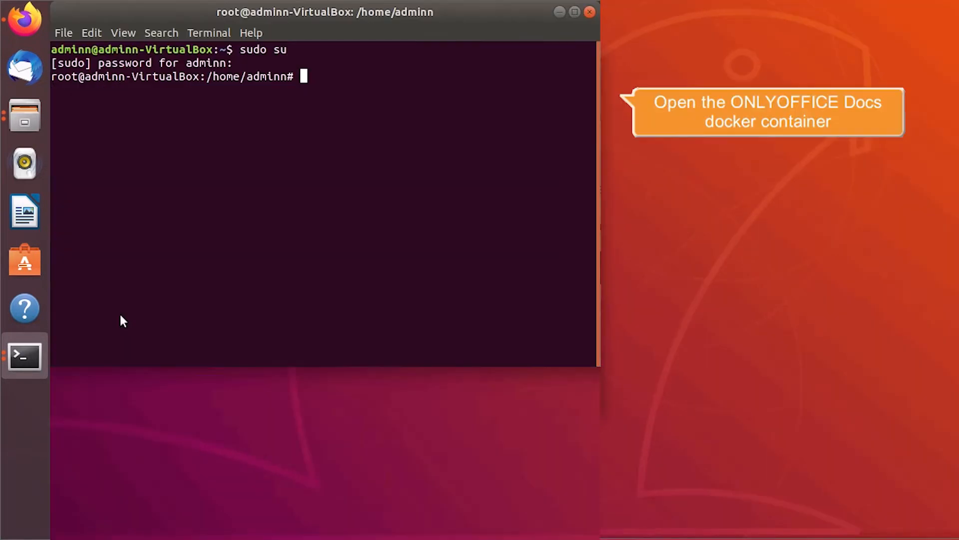
Step: List containers, docker exec into the document server container and run apt-get update
text(docker container ls)
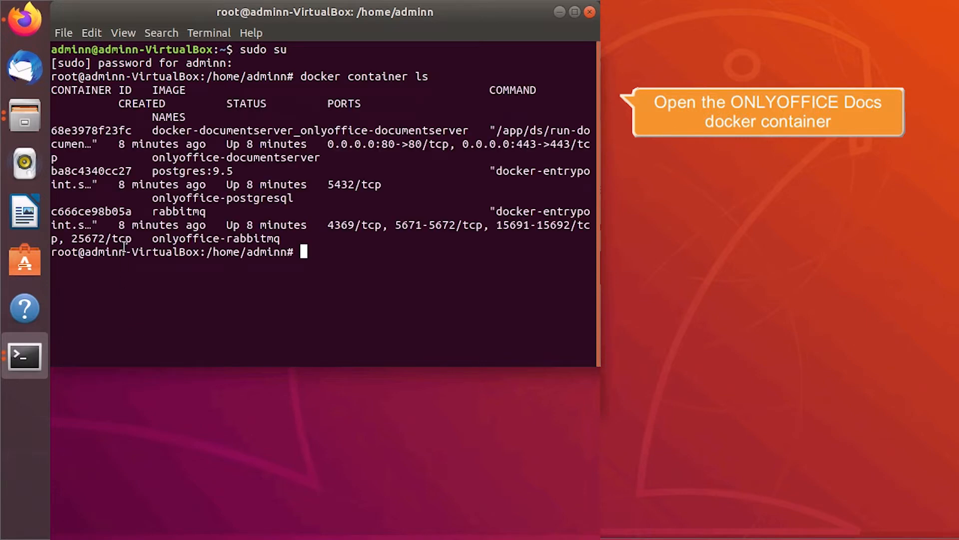
double_click(90, 131)
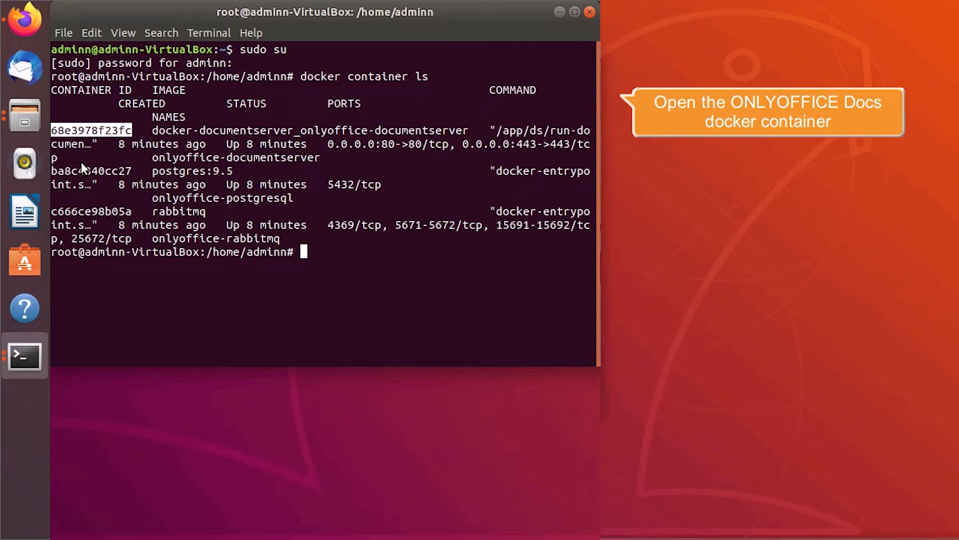
text(docke)
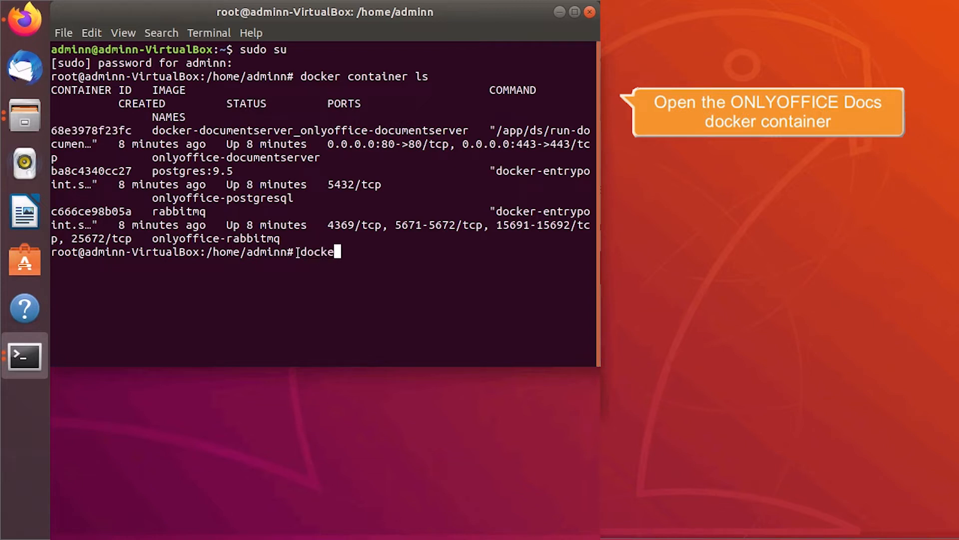
right_click(410, 251)
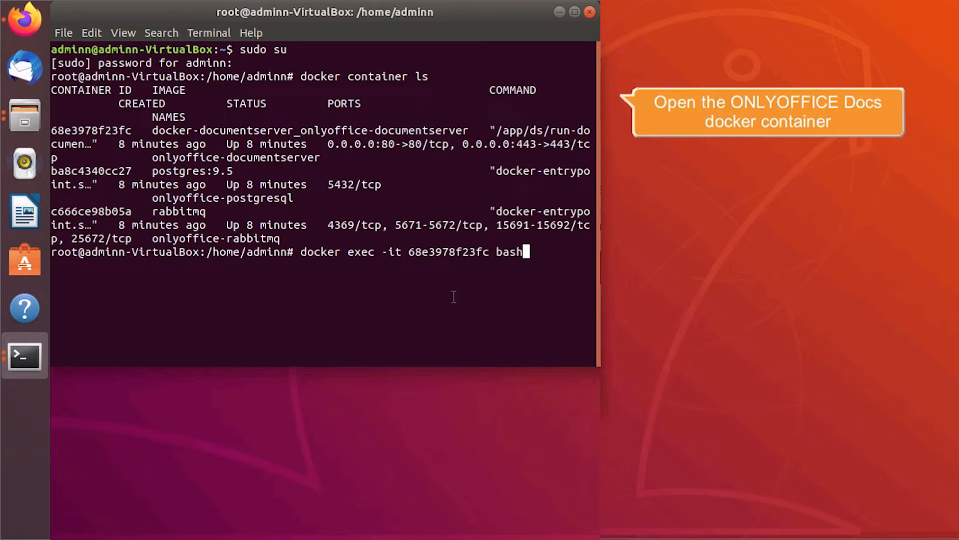
text(apt-get update)
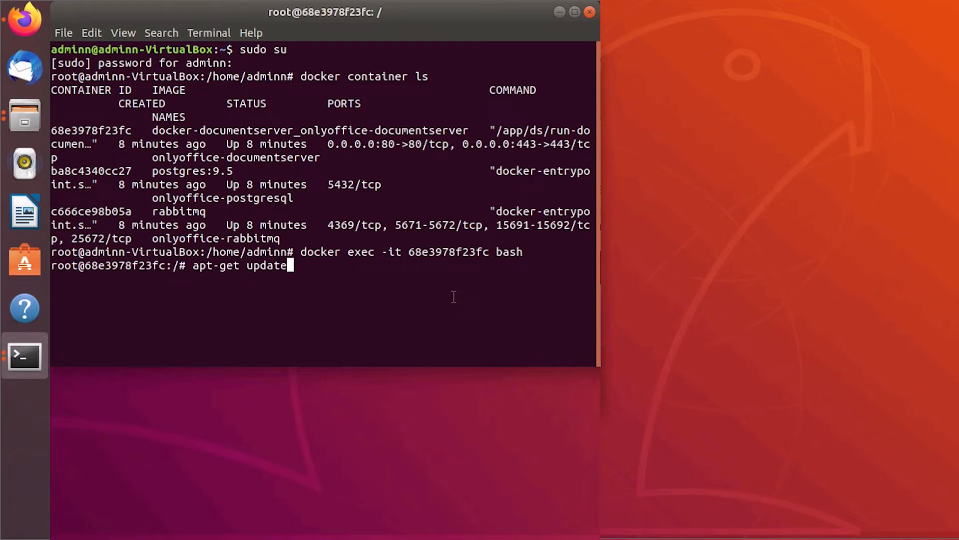
key(Return)
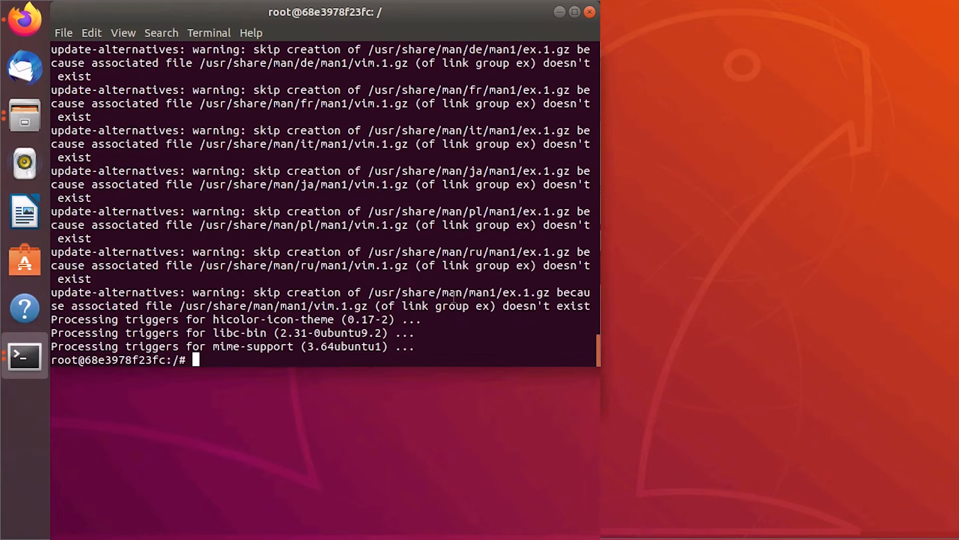
Step: Edit /etc/onlyoffice/documentserver/local.json in vim, setting token validation to true
text(vim /etc/onlyoffice/doc)
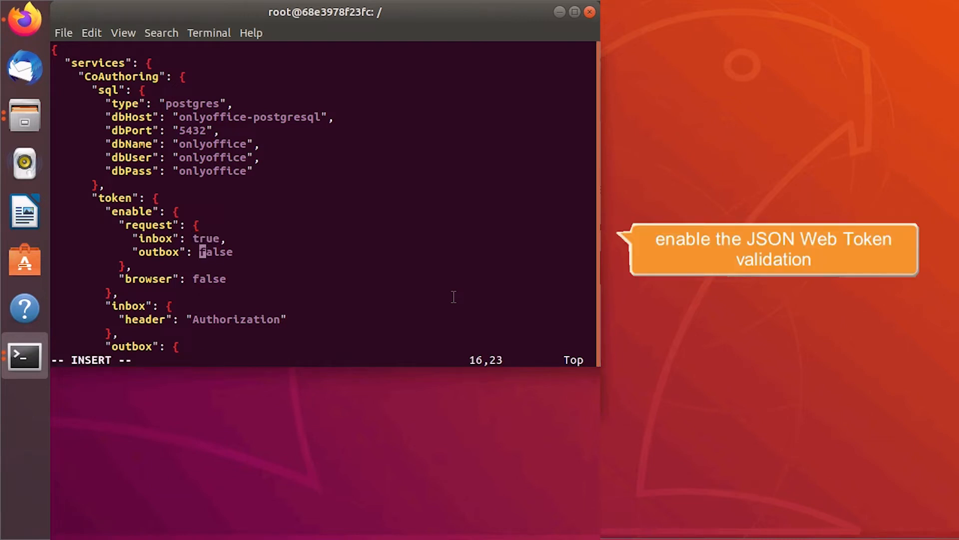
text(true)
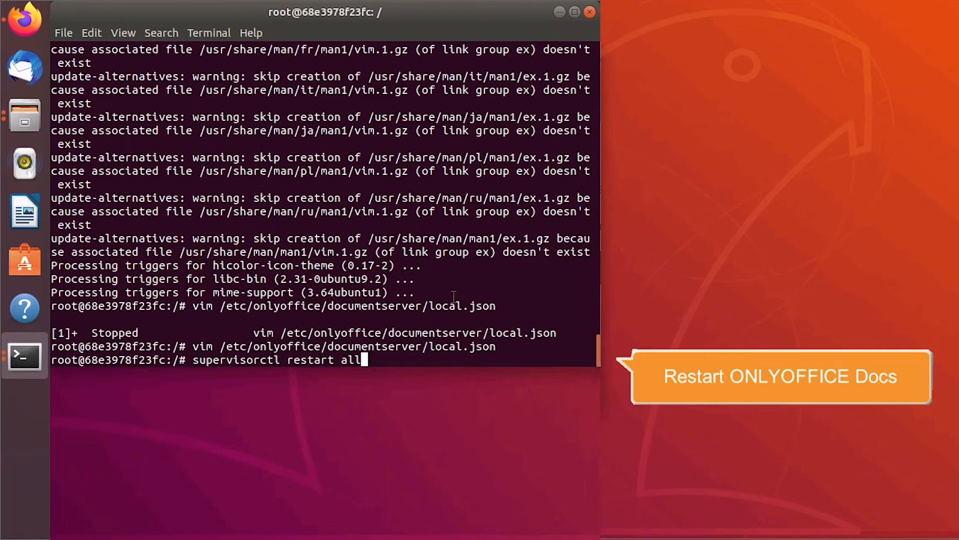
Step: Run supervisorctl restart all, log in to Confluence and go to the Atlassian Marketplace
key(Return)
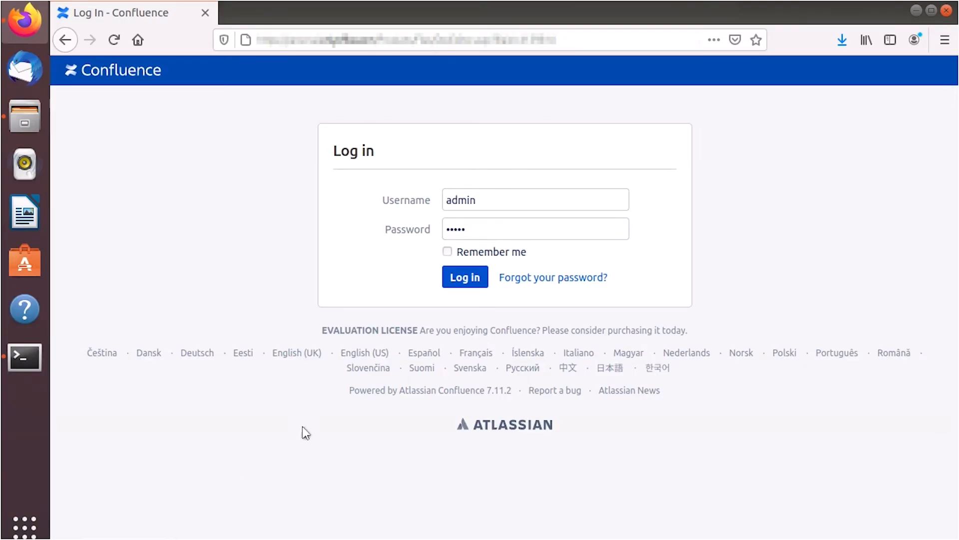
click(465, 277)
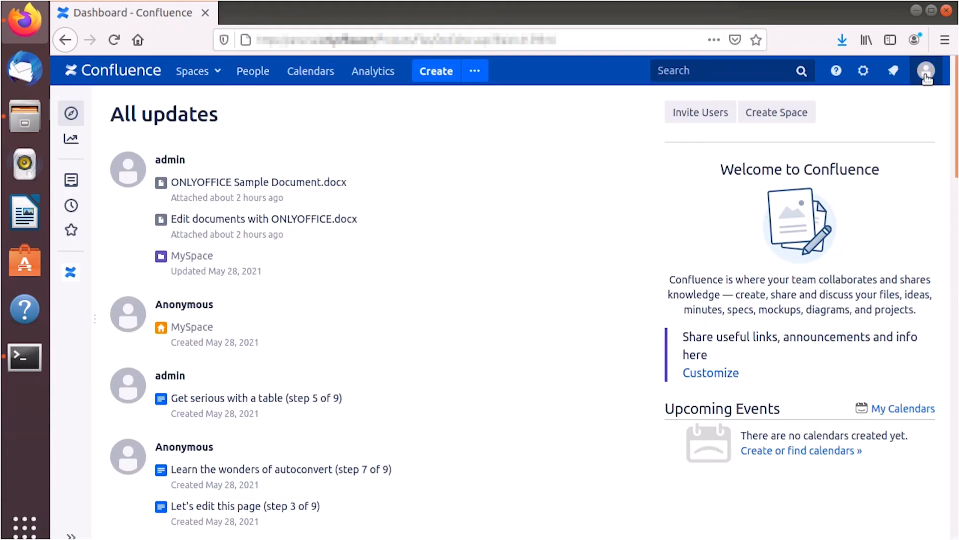
click(925, 70)
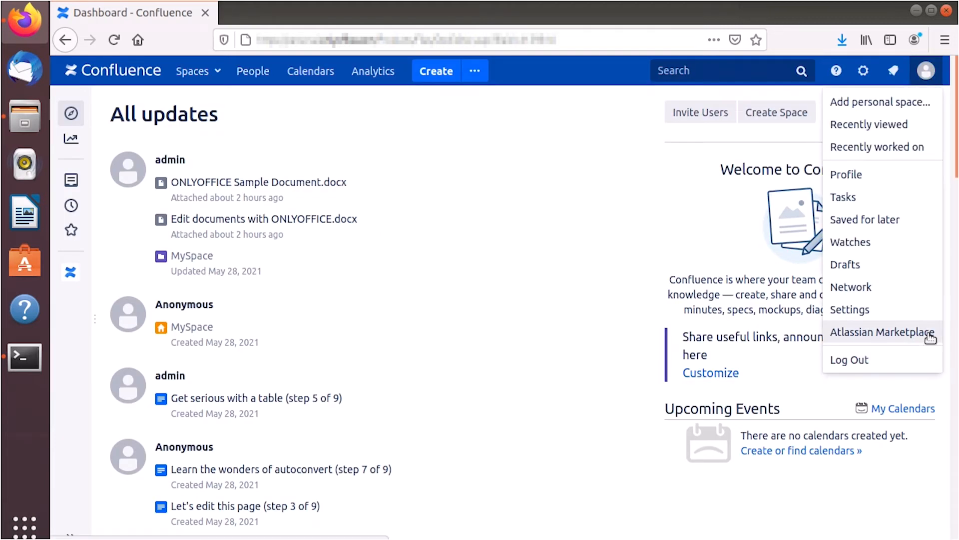
click(882, 332)
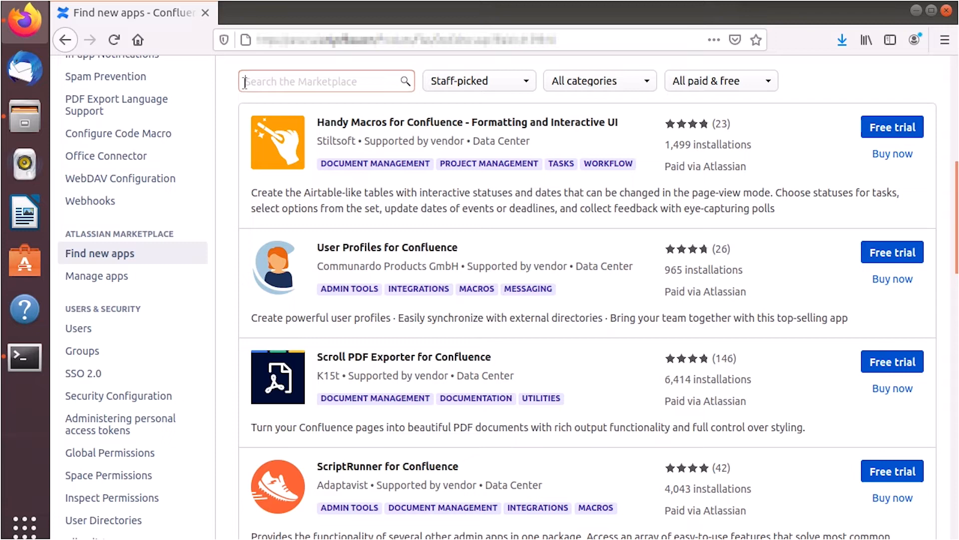
Step: Find and install ONLYOFFICE Connector for Confluence, then reach its Configure page
text(onlyoffice)
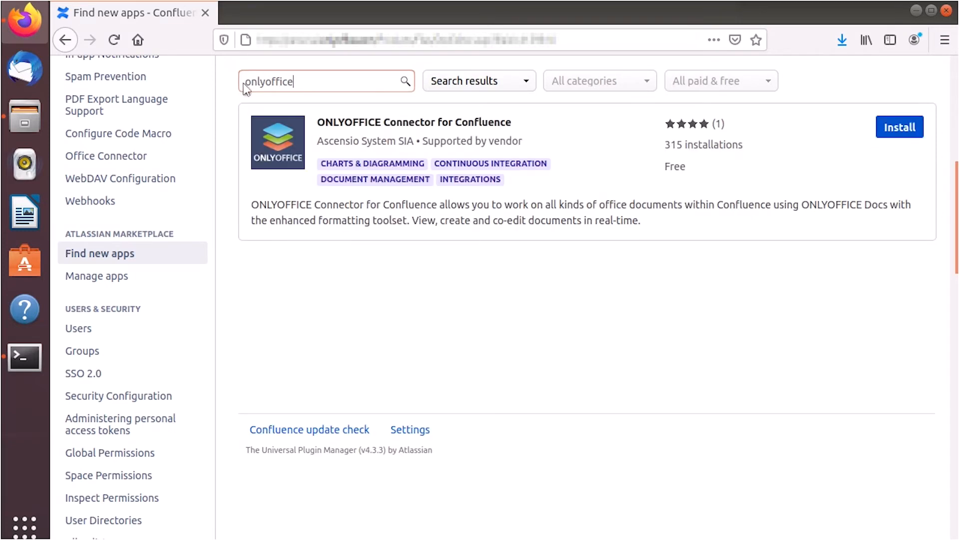
click(899, 127)
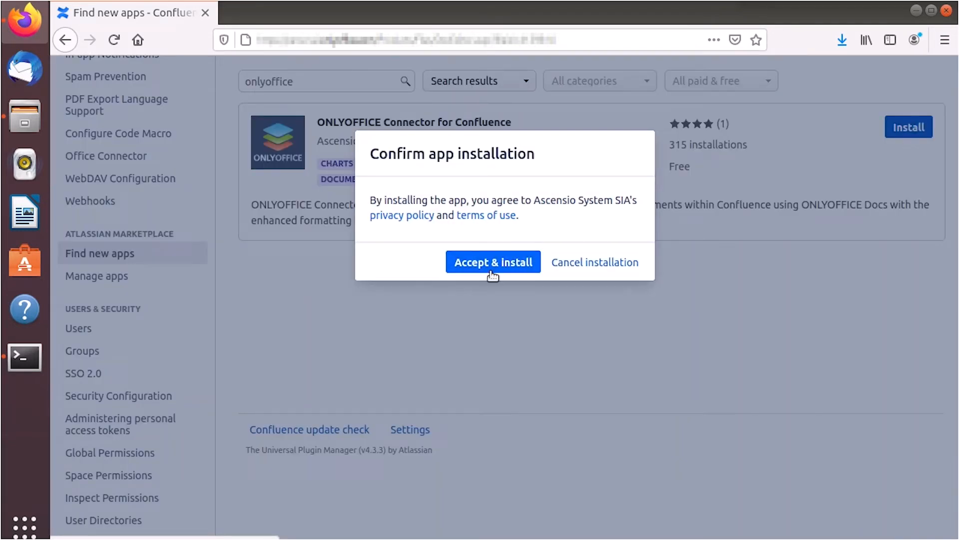
click(493, 262)
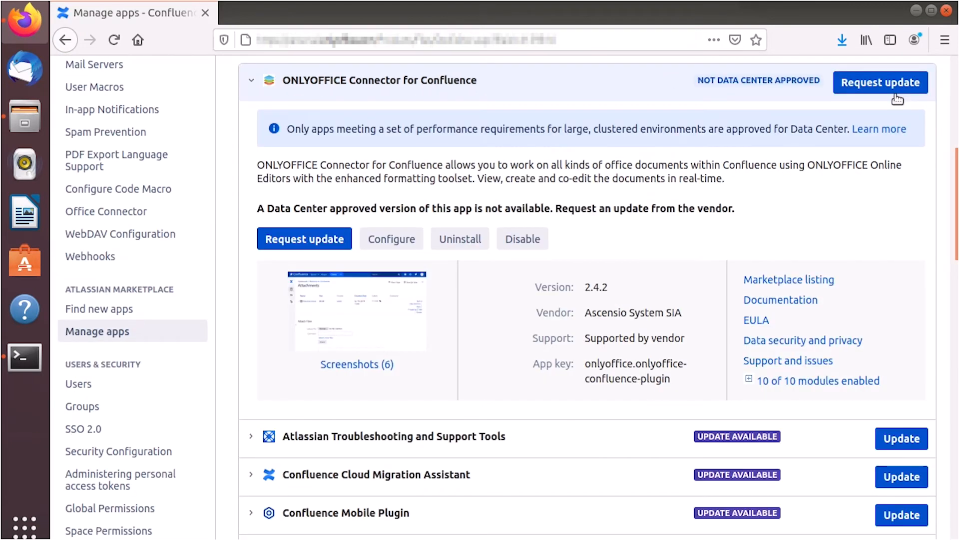
click(390, 239)
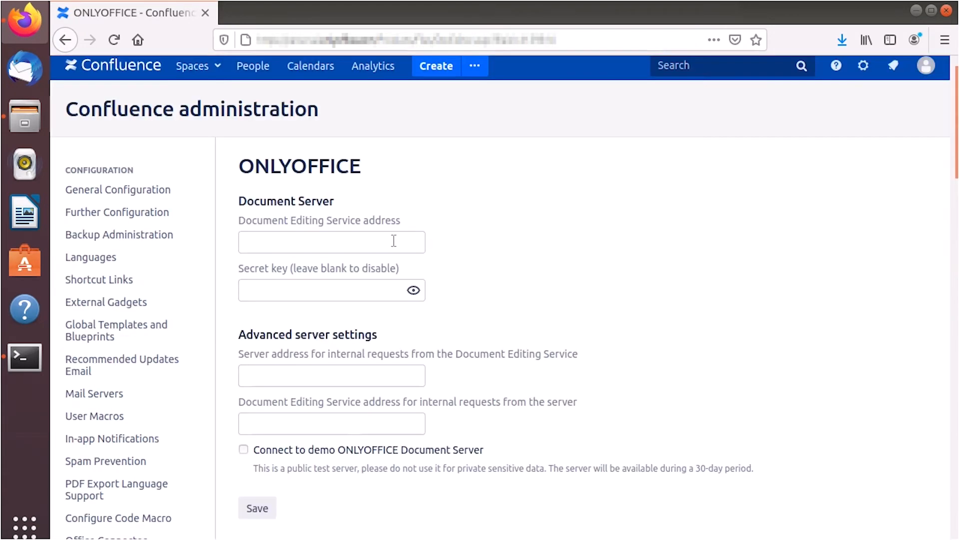
text(http://documentserver/)
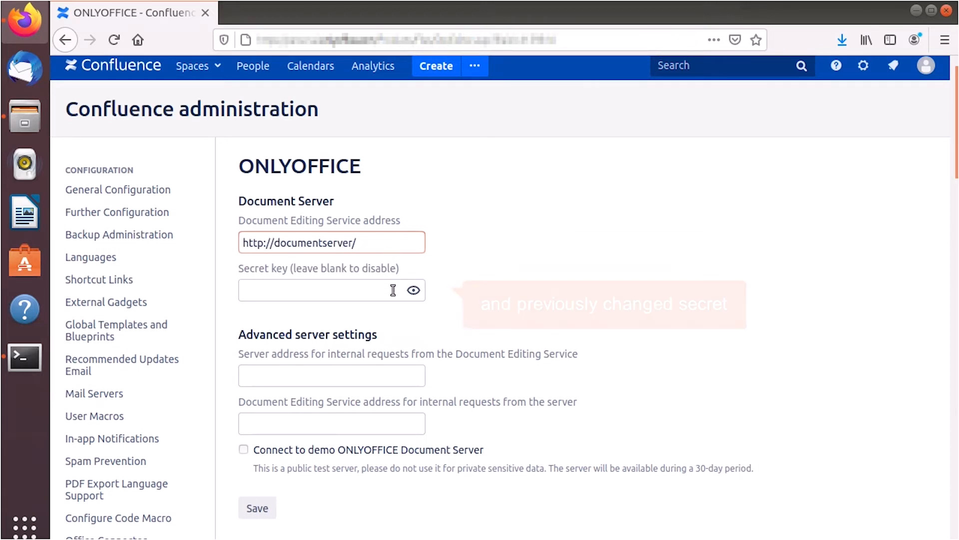
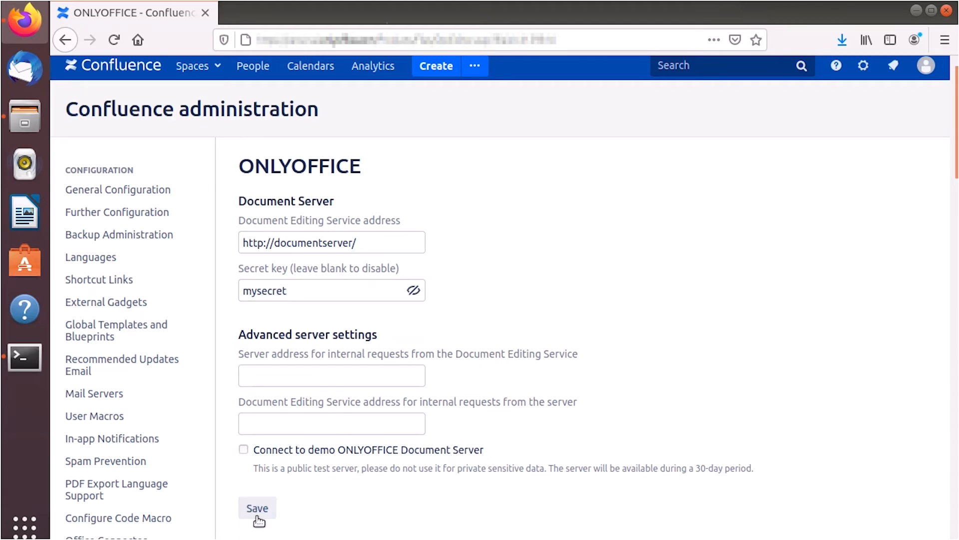
click(193, 66)
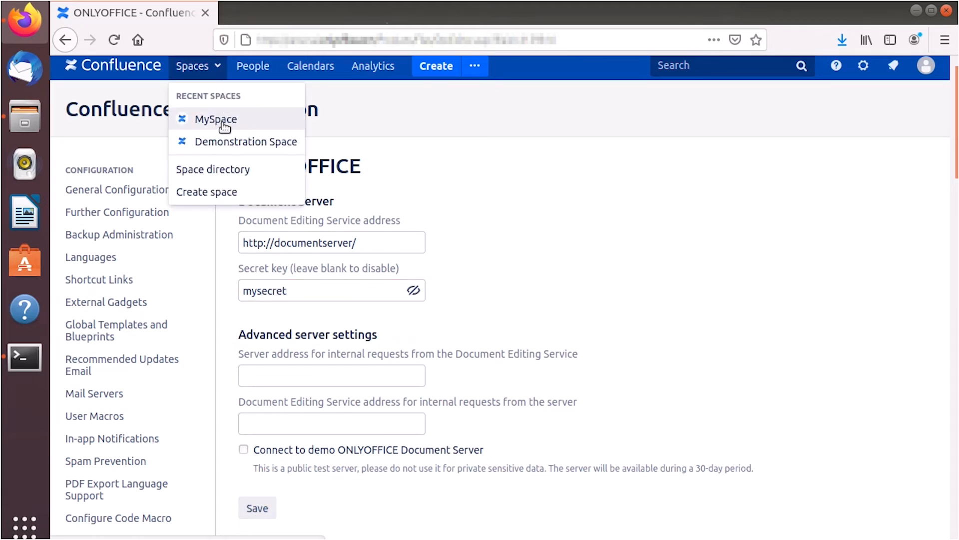
click(216, 120)
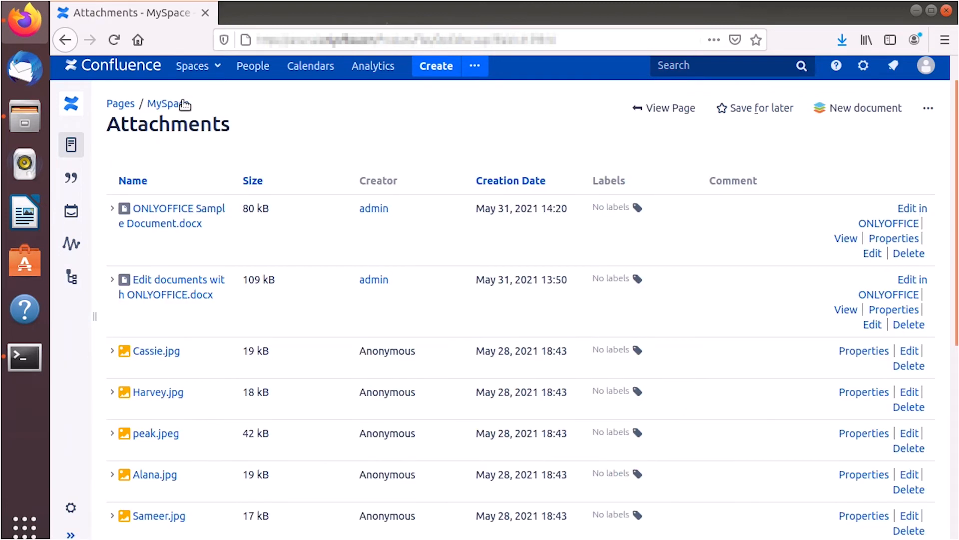
mouse_move(894, 230)
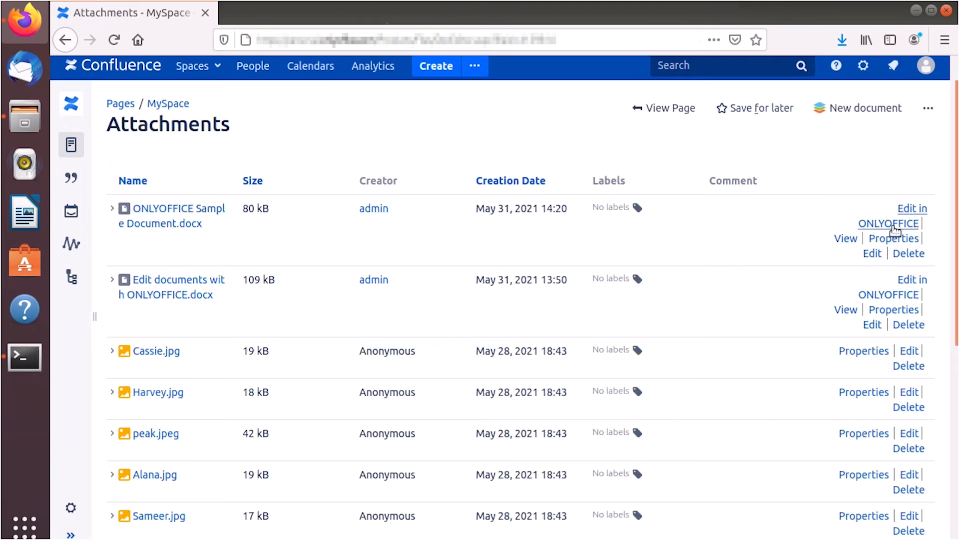
Step: Edit ONLYOFFICE Sample Document.docx in the online editor and reach the Insert tools
click(888, 216)
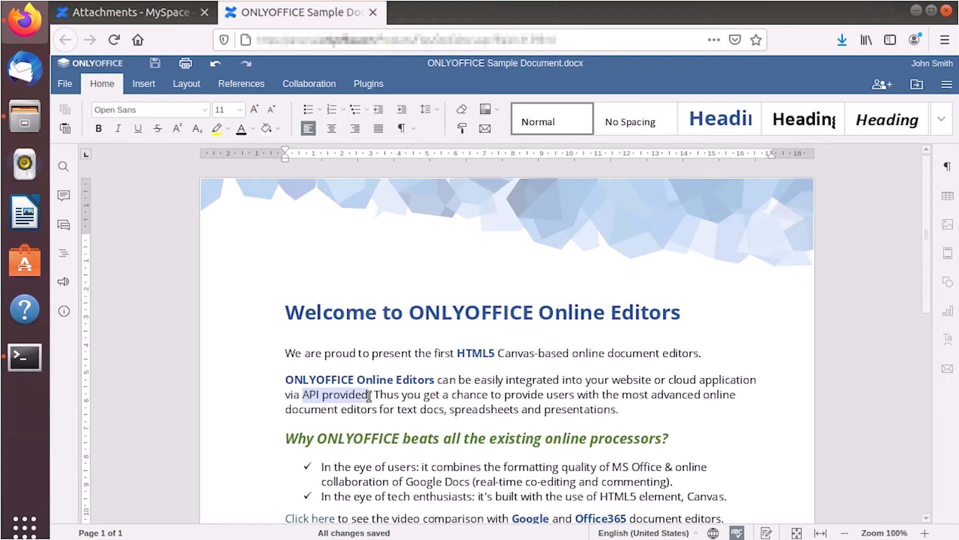
click(473, 113)
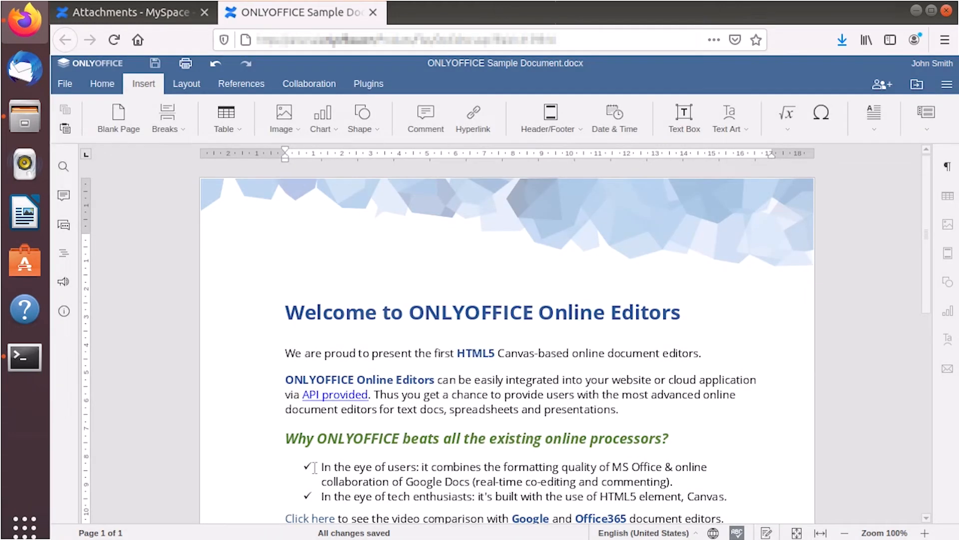
click(318, 109)
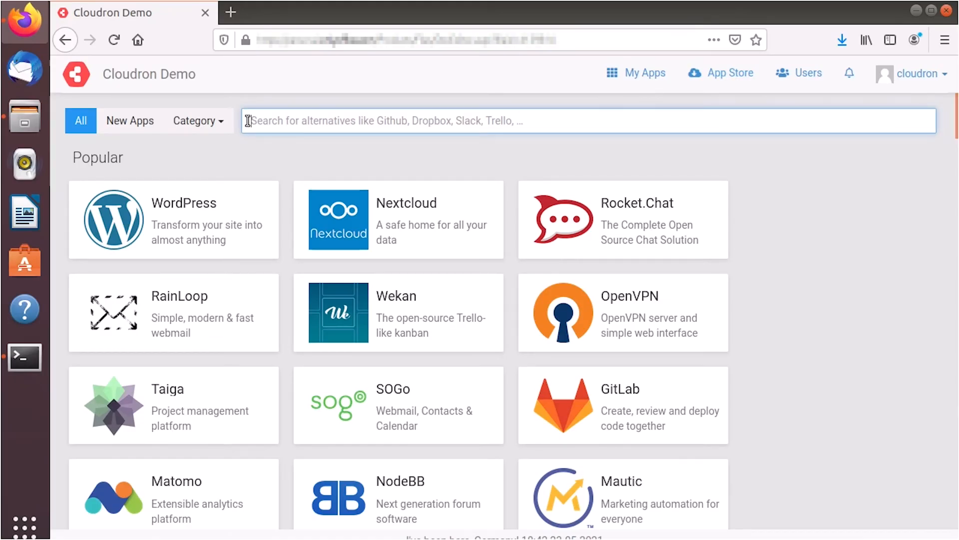
Step: Install ONLYOFFICE Docs from Cloudron's App Store at onlyoffice, visible to all users
text(onlyoffice)
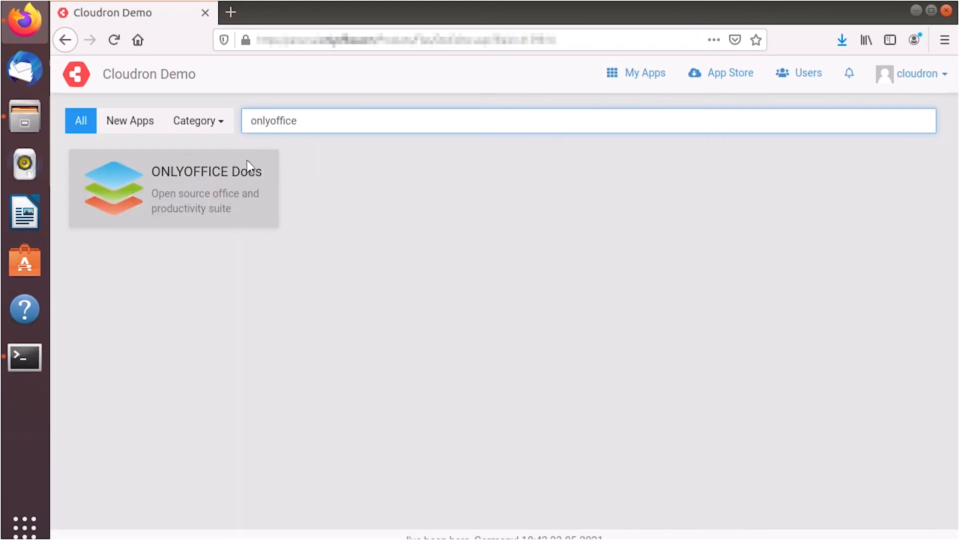
click(171, 188)
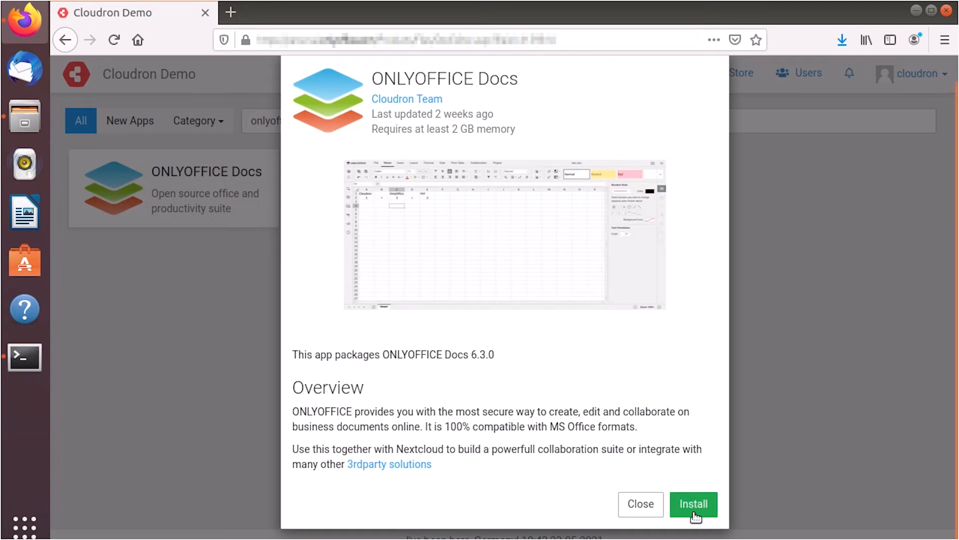
click(693, 504)
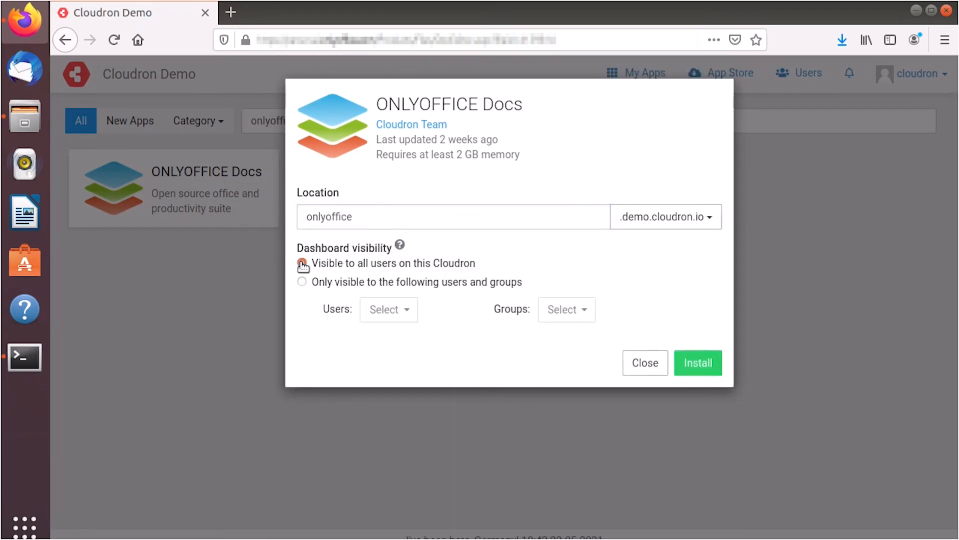
click(645, 363)
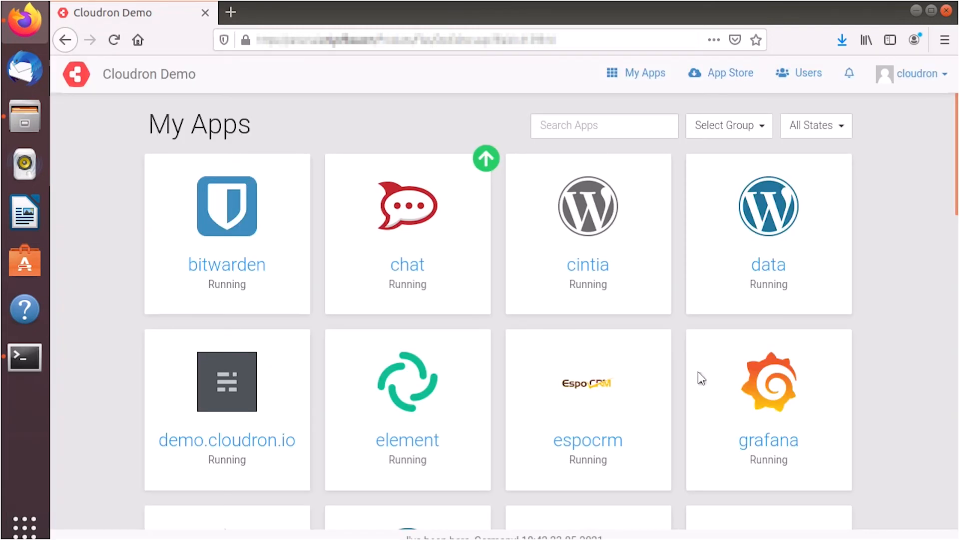
Step: Launch Confluence from its Cloudron tile after acknowledging the setup instructions
scroll(down, 3)
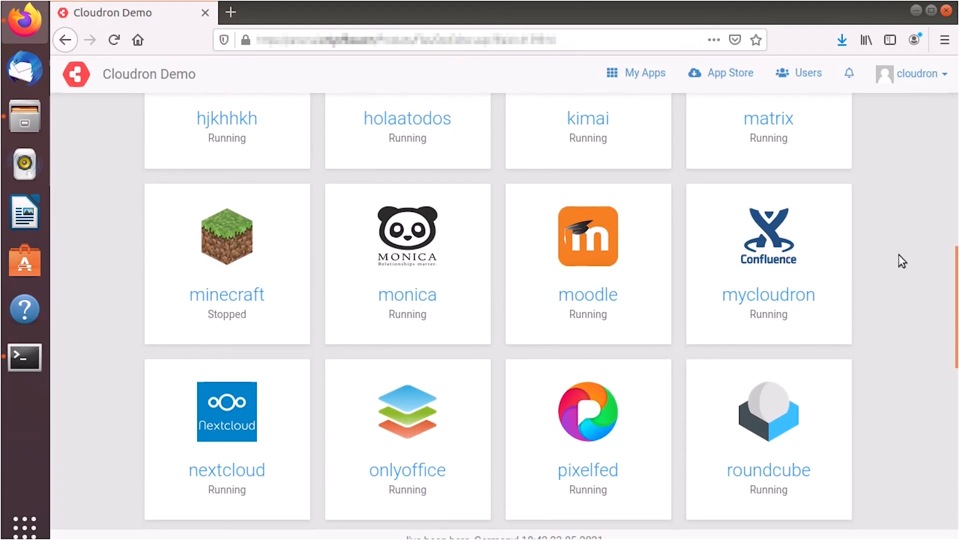
click(770, 236)
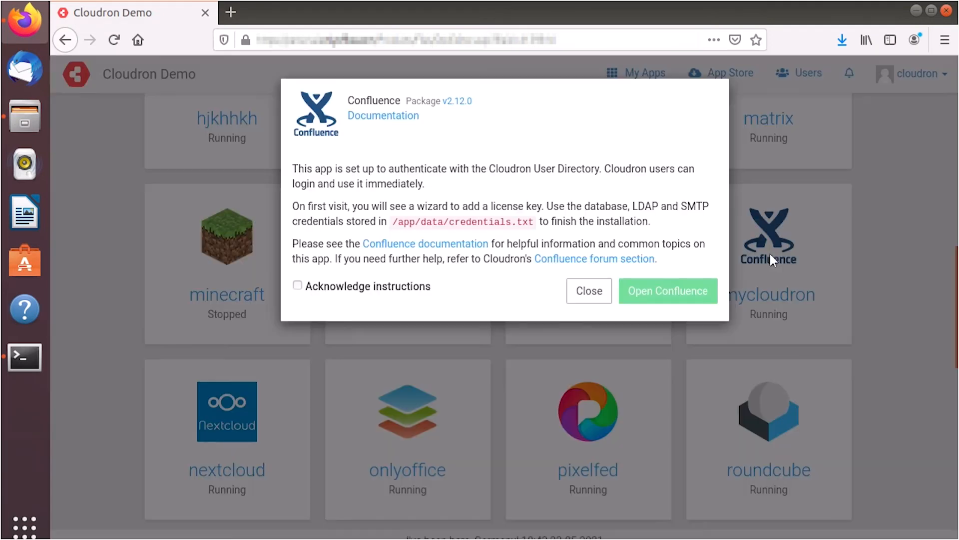
click(298, 286)
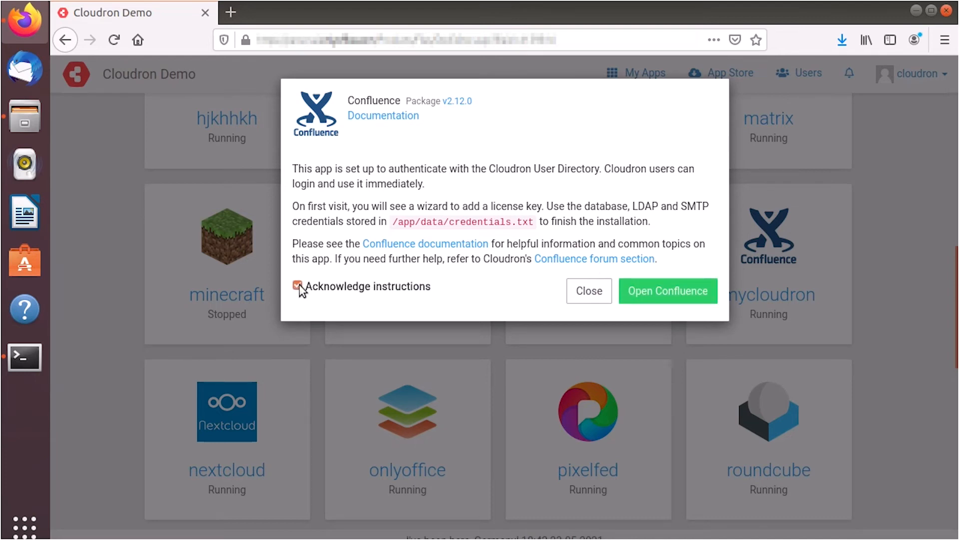
click(668, 291)
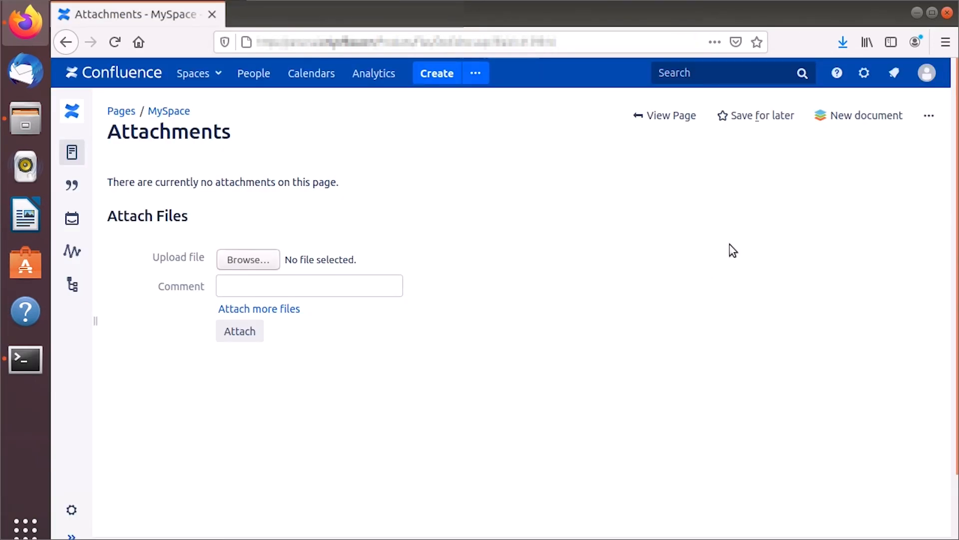
Step: Create a new text document named 'My Document' from the MySpace Attachments page
click(866, 115)
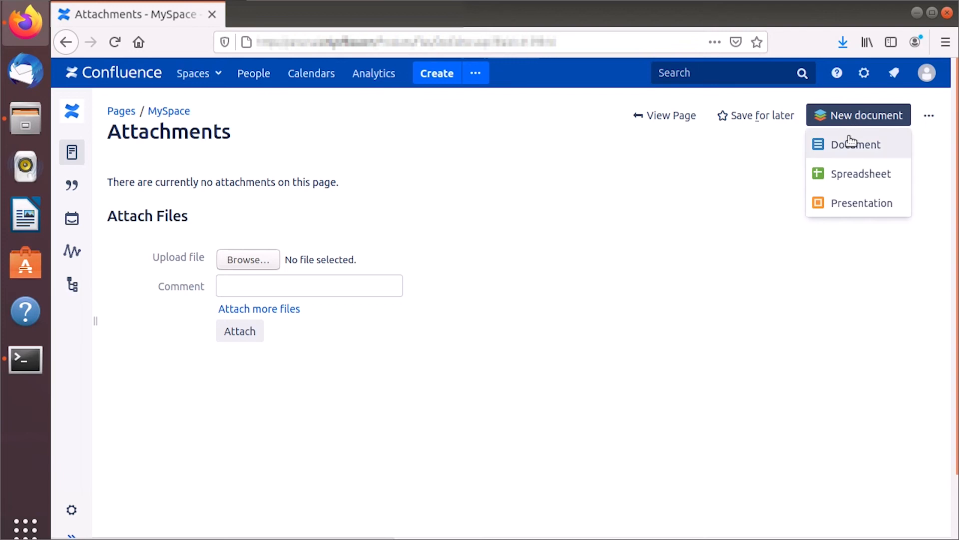
click(856, 144)
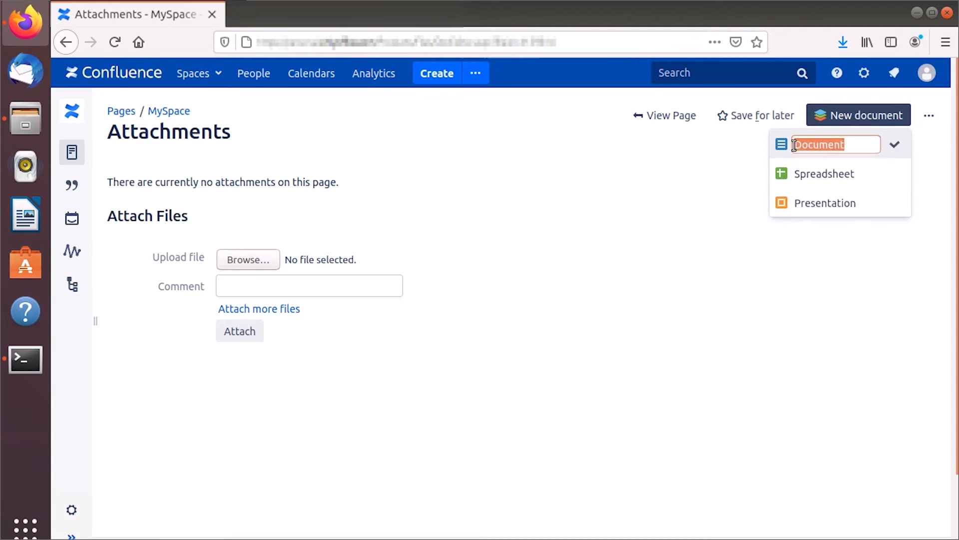
text(My Document)
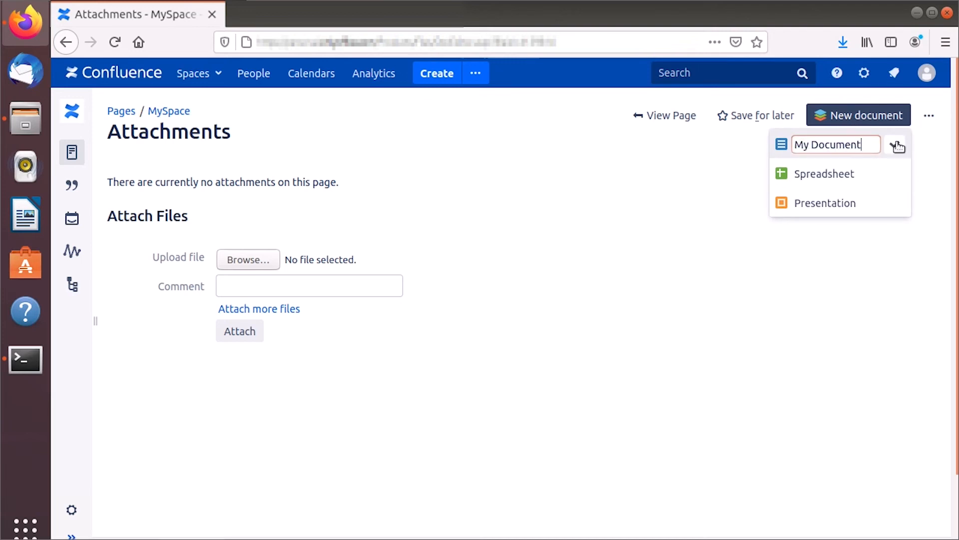
click(897, 144)
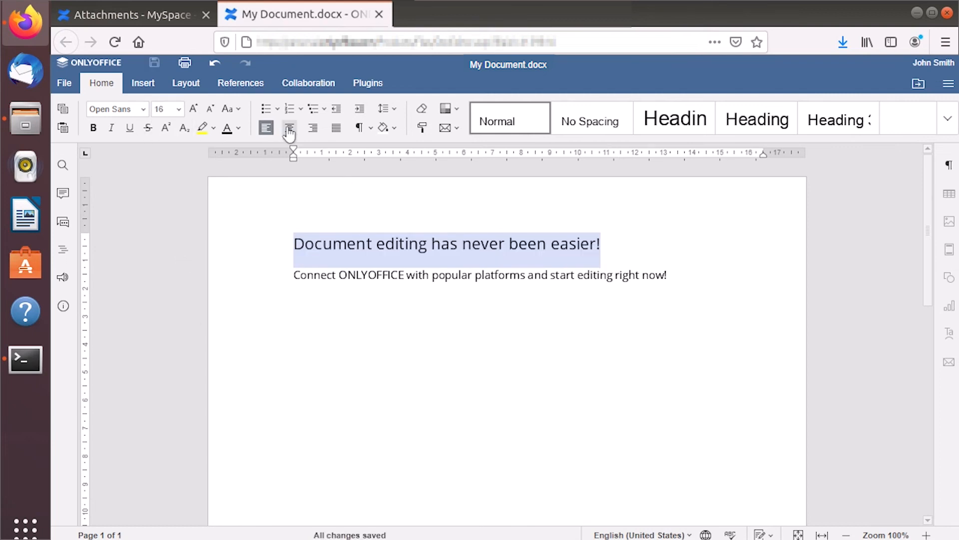
Step: Center the heading, enlarge the tagline's font, and start inserting Image.png from a local file
click(180, 109)
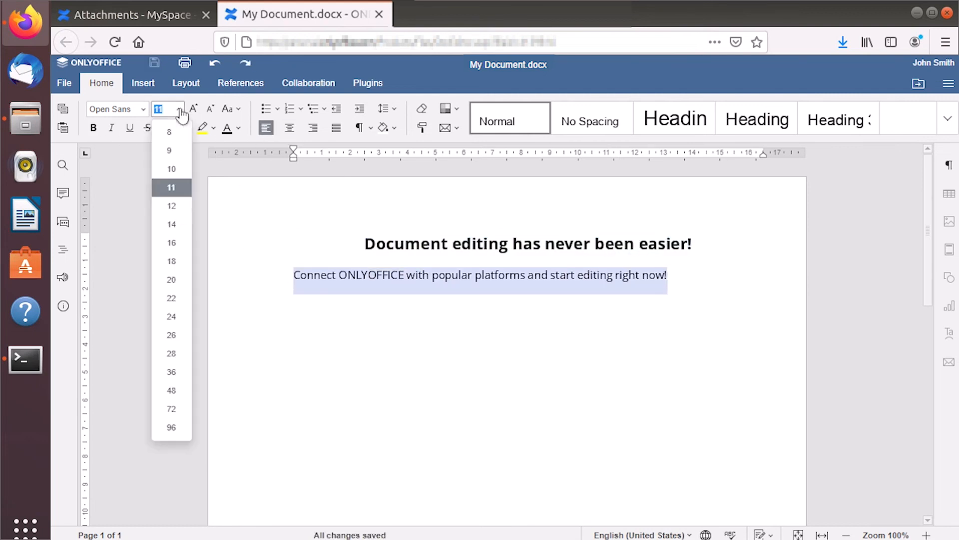
click(142, 83)
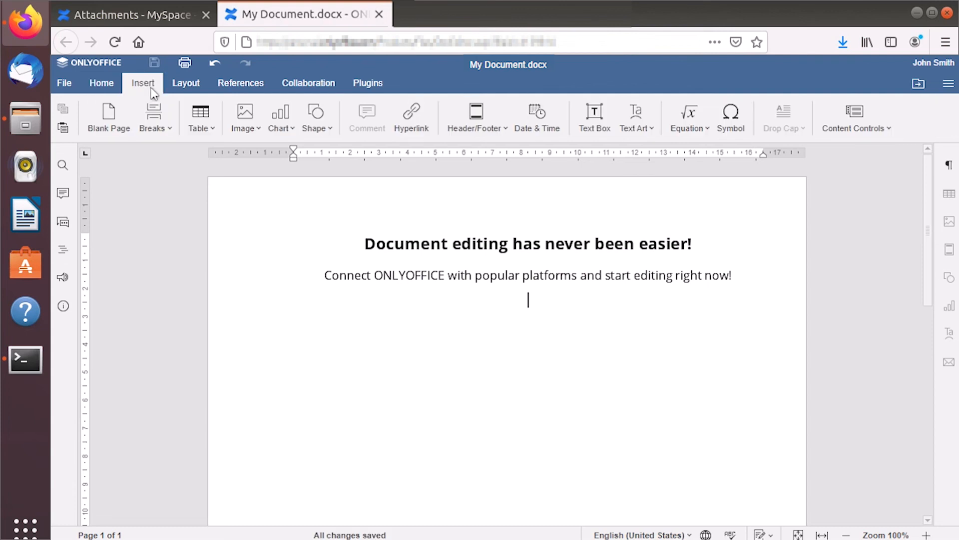
click(243, 110)
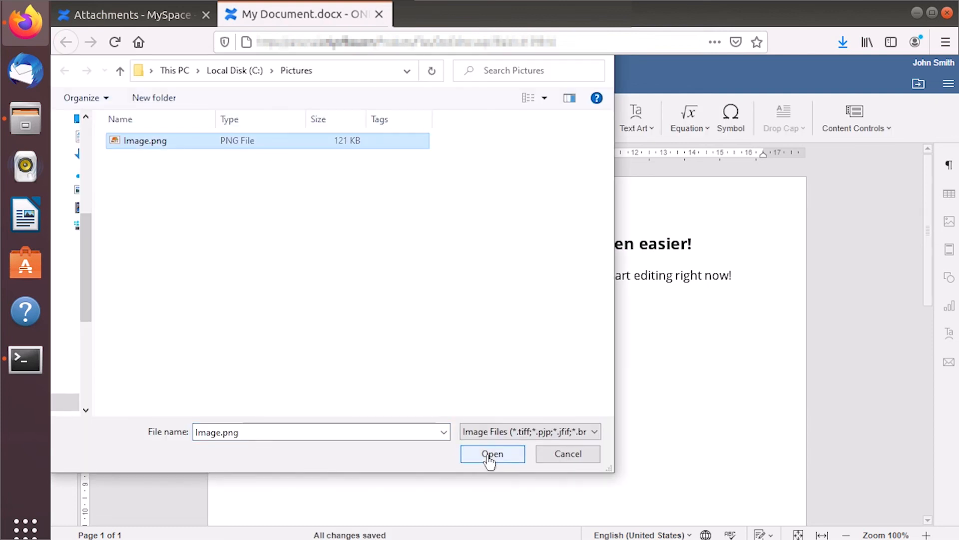